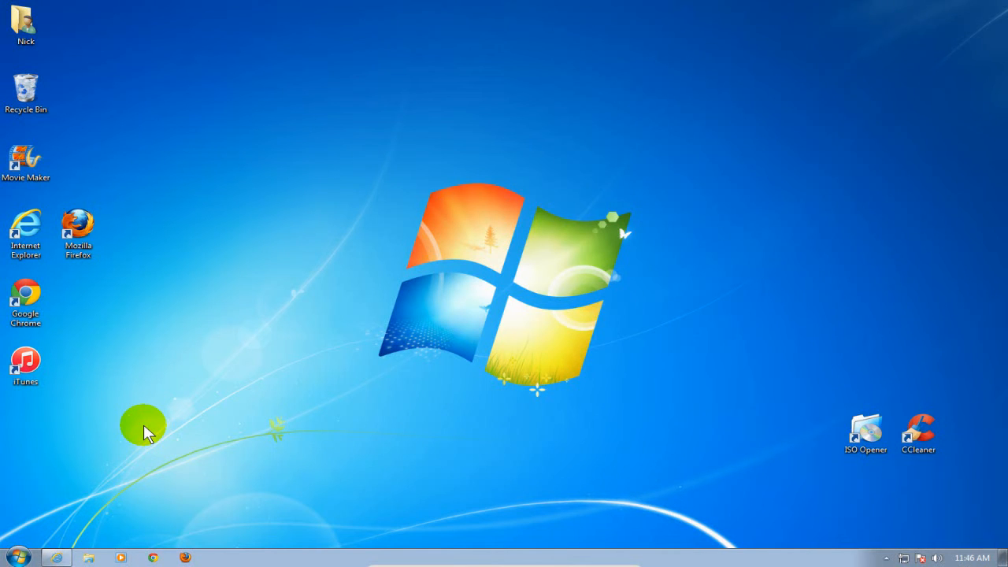
{"action": "mouse_move", "coordinate": [57, 557]}
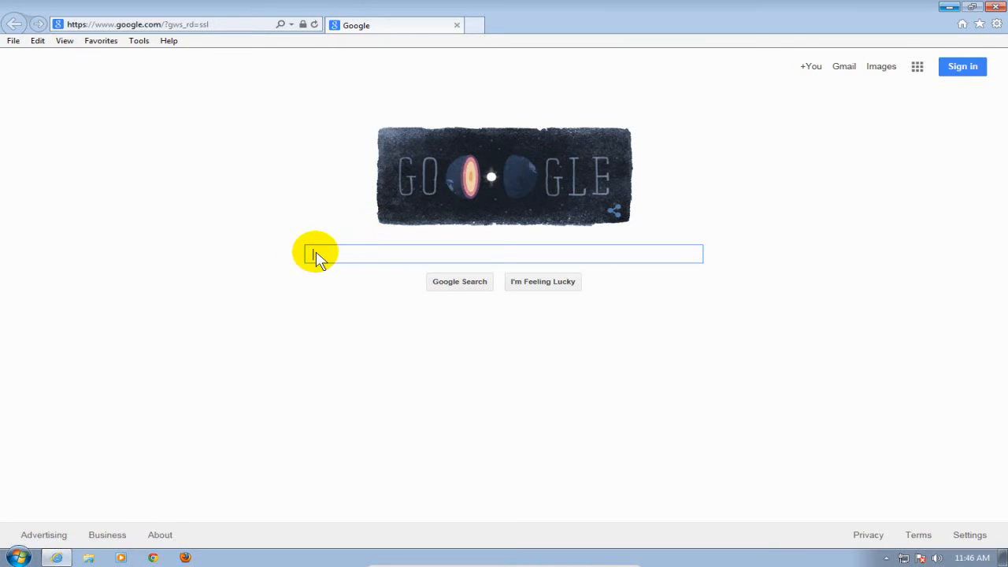
Search Google for 'avast' and open the official Avast Free Antivirus result.
{"action": "type", "text": "a"}
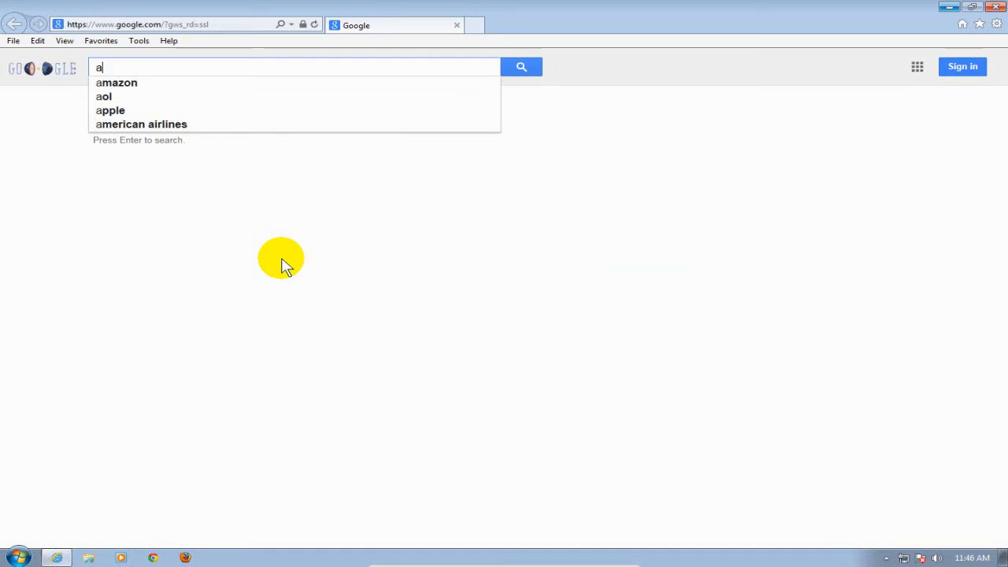
{"action": "type", "text": "vast"}
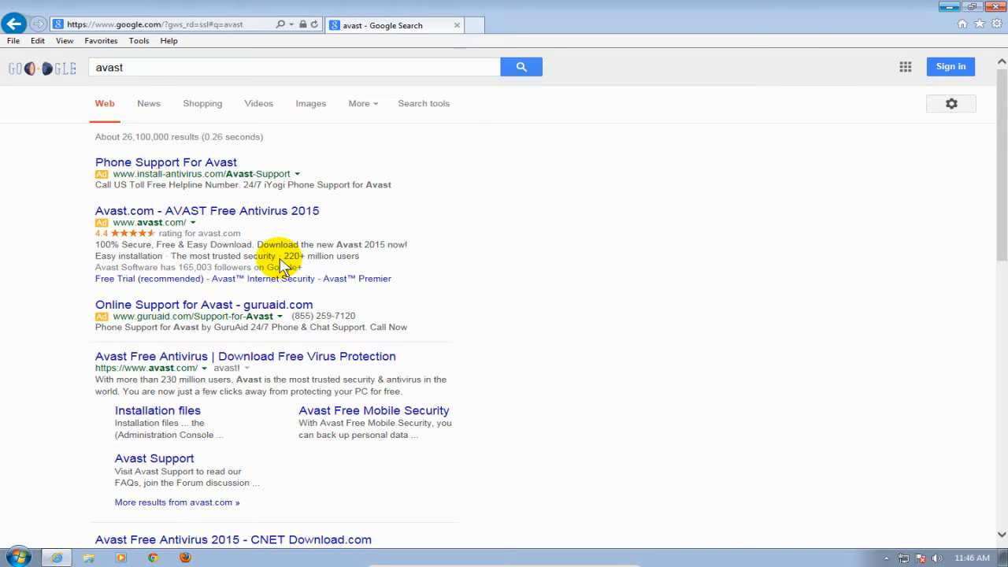
{"action": "mouse_move", "coordinate": [150, 355]}
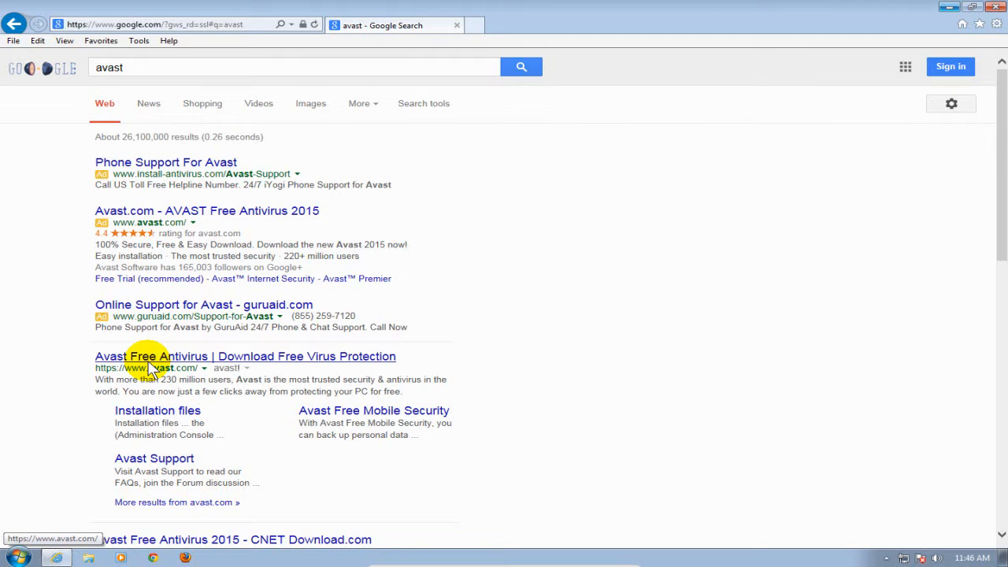
{"action": "left_click", "coordinate": [245, 356]}
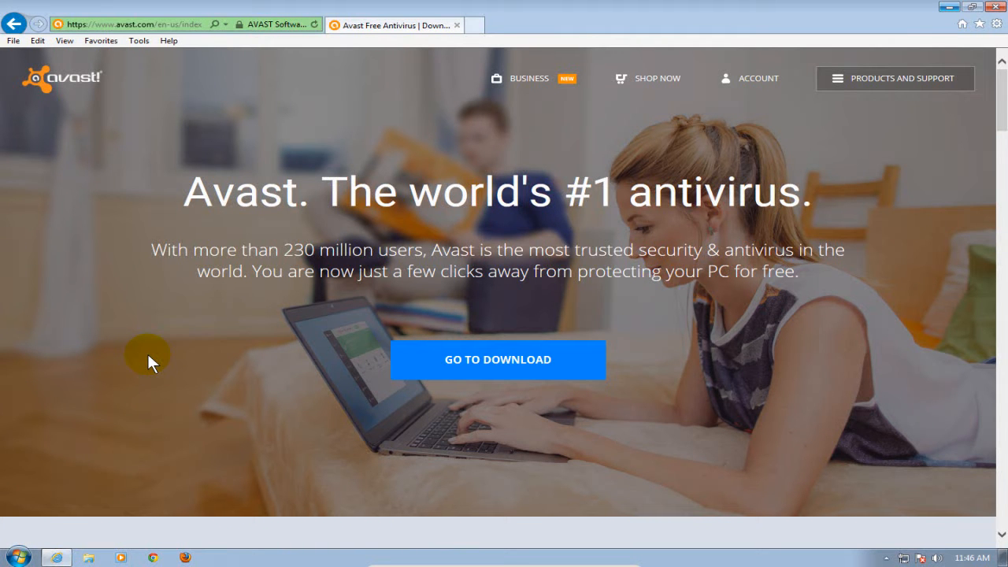
{"action": "mouse_move", "coordinate": [284, 264]}
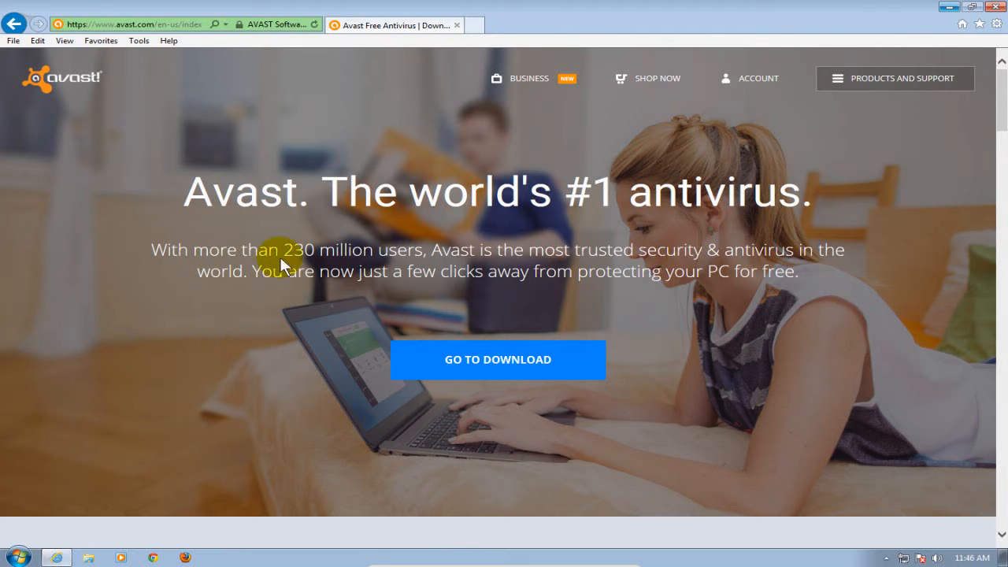
{"action": "mouse_move", "coordinate": [79, 90]}
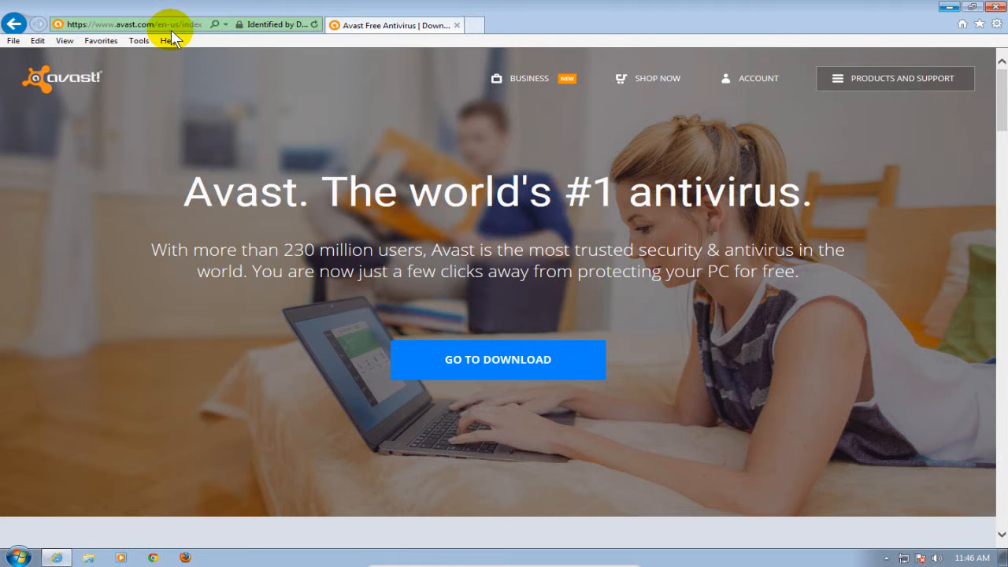
{"action": "mouse_move", "coordinate": [253, 245]}
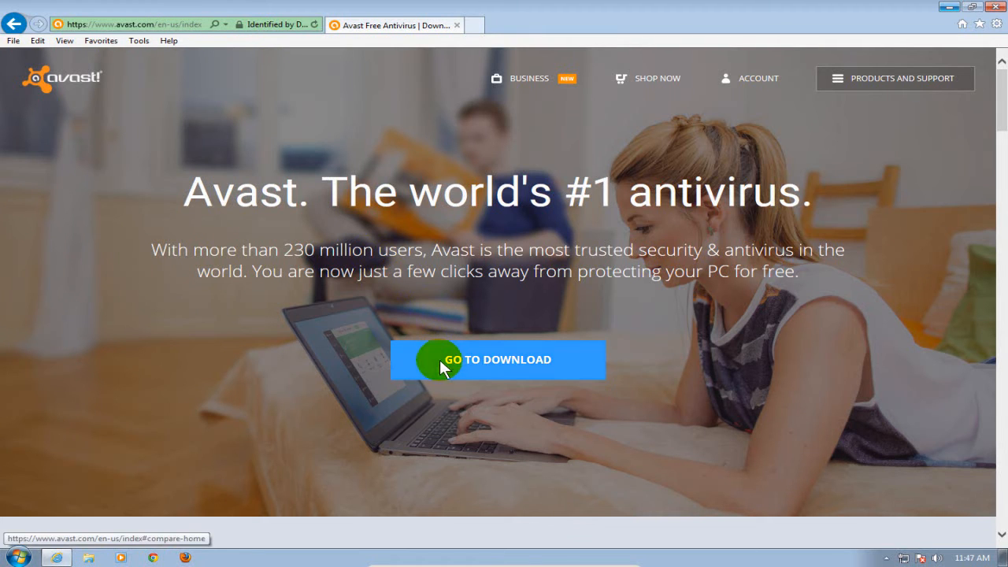
{"action": "mouse_move", "coordinate": [261, 343]}
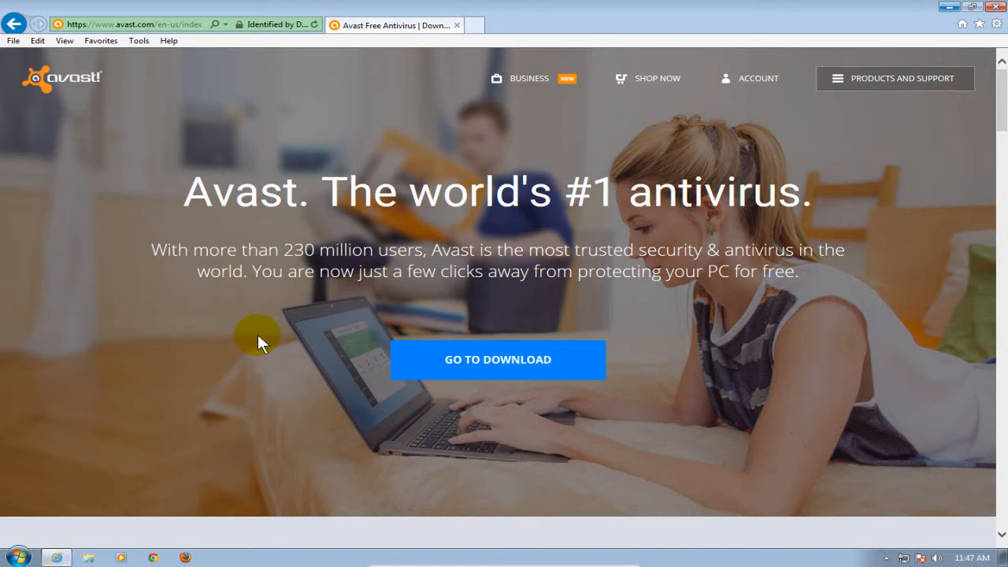
Choose FREE DOWNLOAD under Essential Free Antivirus in the protection comparison table.
{"action": "scroll", "scroll_direction": "down", "scroll_amount": 3}
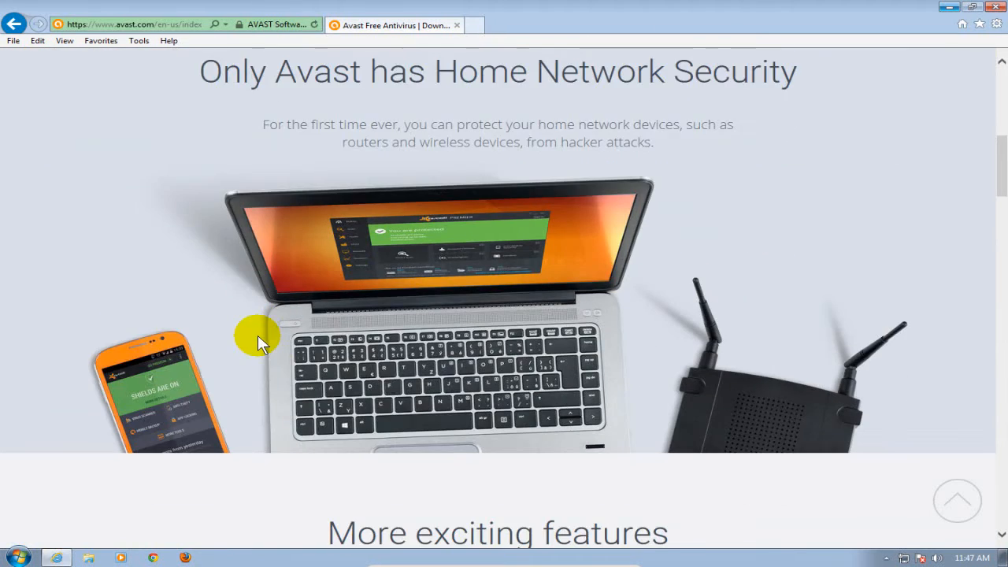
{"action": "scroll", "scroll_direction": "down", "scroll_amount": 3}
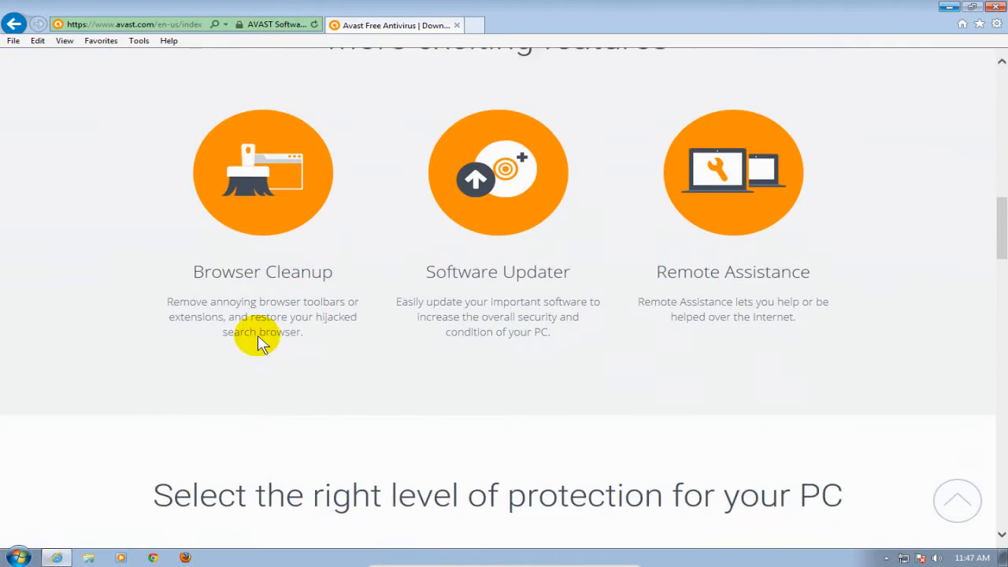
{"action": "scroll", "scroll_direction": "down", "scroll_amount": 3}
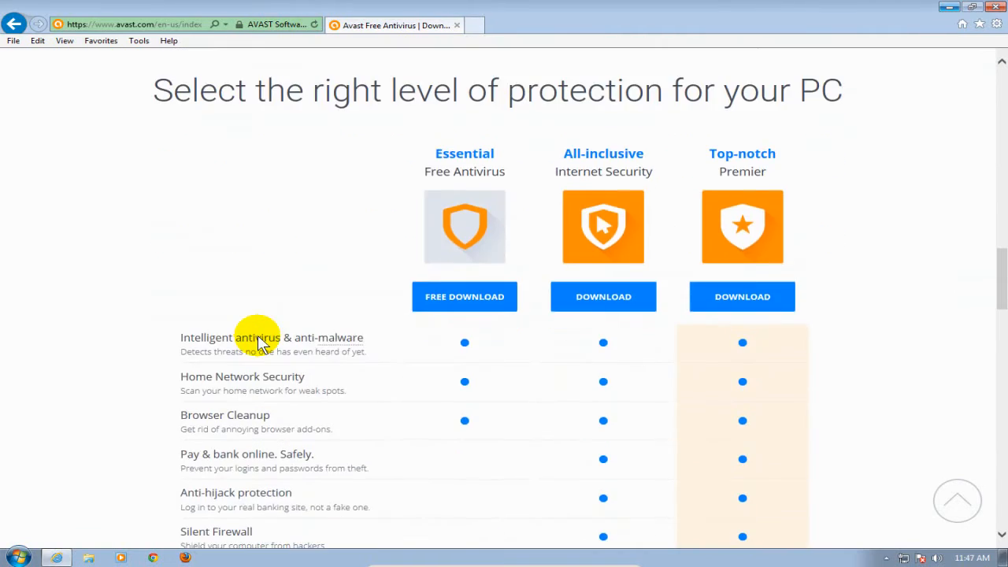
{"action": "scroll", "scroll_direction": "down", "scroll_amount": 3}
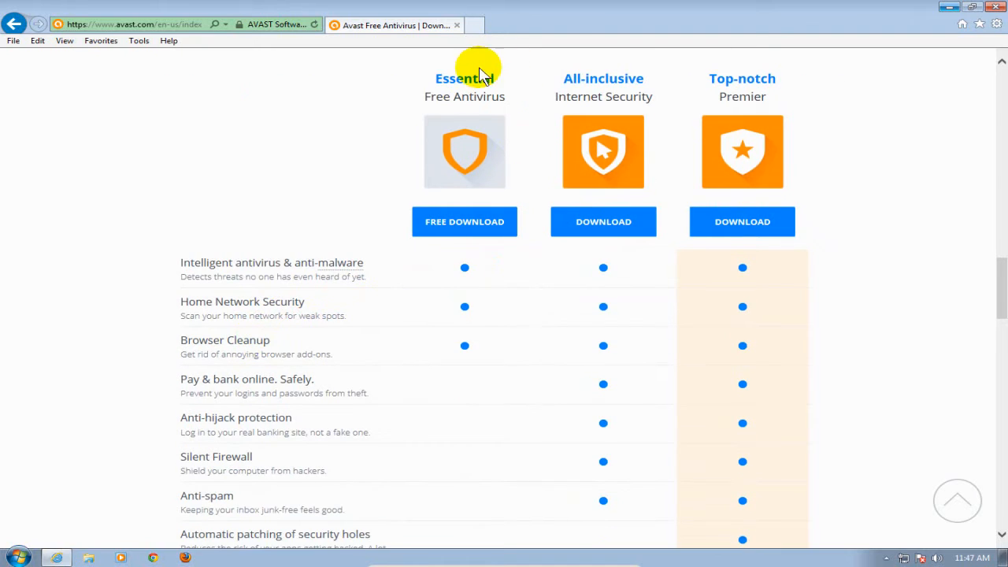
{"action": "mouse_move", "coordinate": [464, 110]}
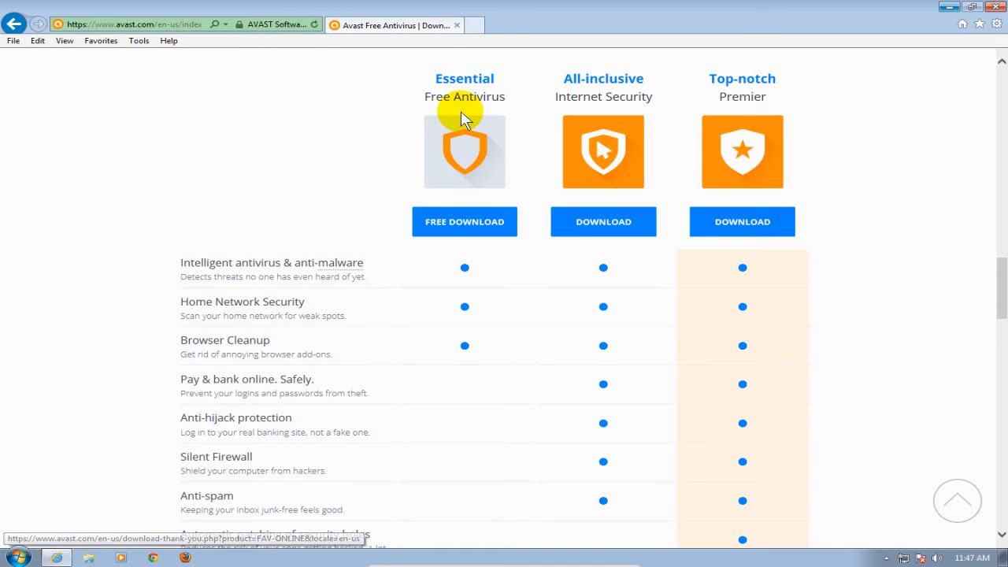
{"action": "mouse_move", "coordinate": [469, 234]}
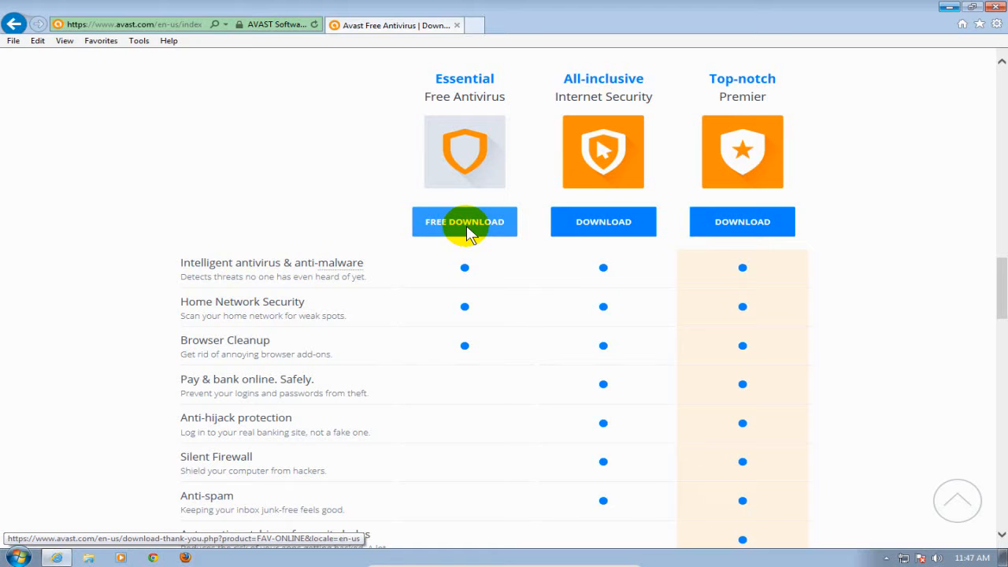
{"action": "left_click", "coordinate": [463, 221]}
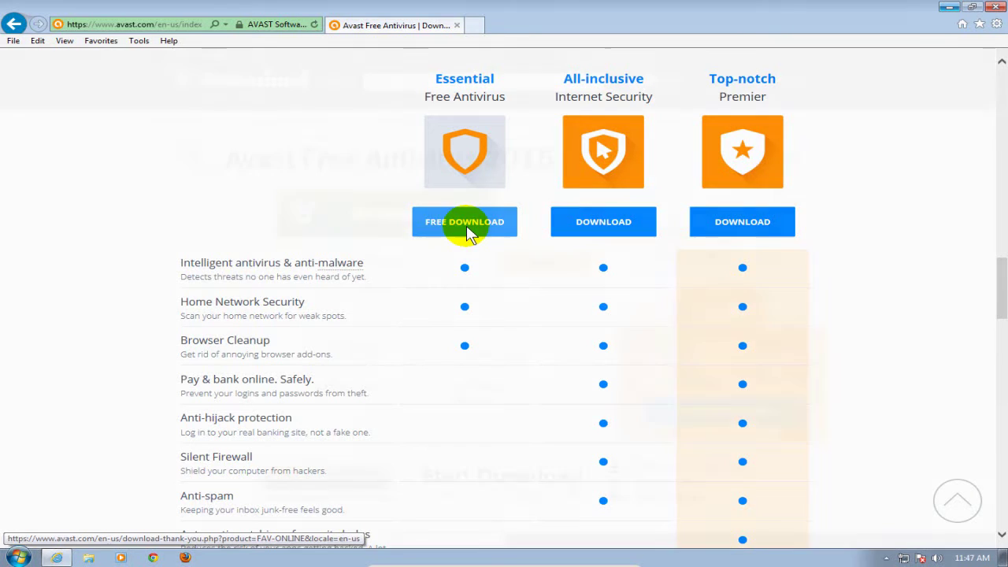
Proceed to the Download.com page for Avast Free Antivirus 2015.
{"action": "left_click", "coordinate": [462, 220]}
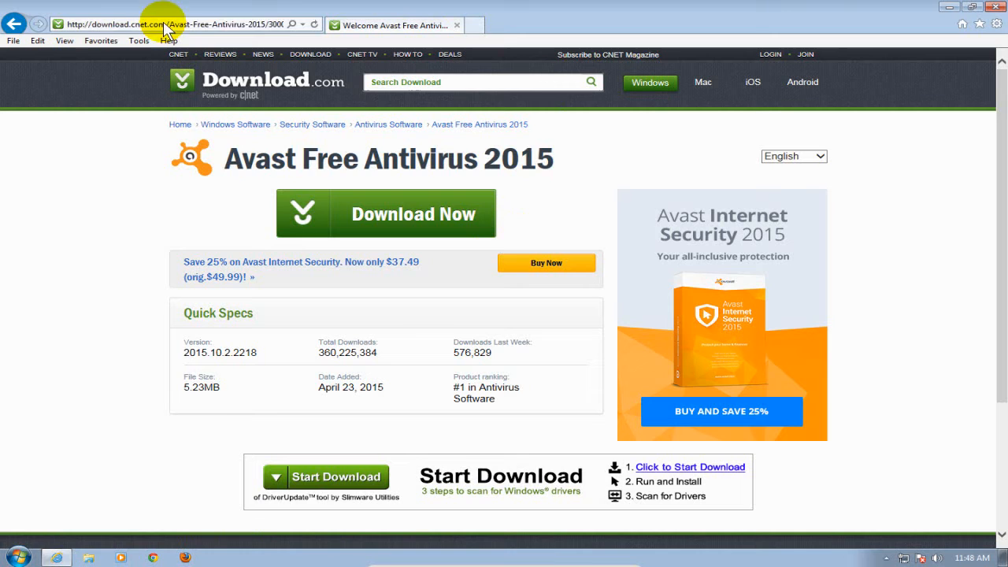
{"action": "mouse_move", "coordinate": [139, 41]}
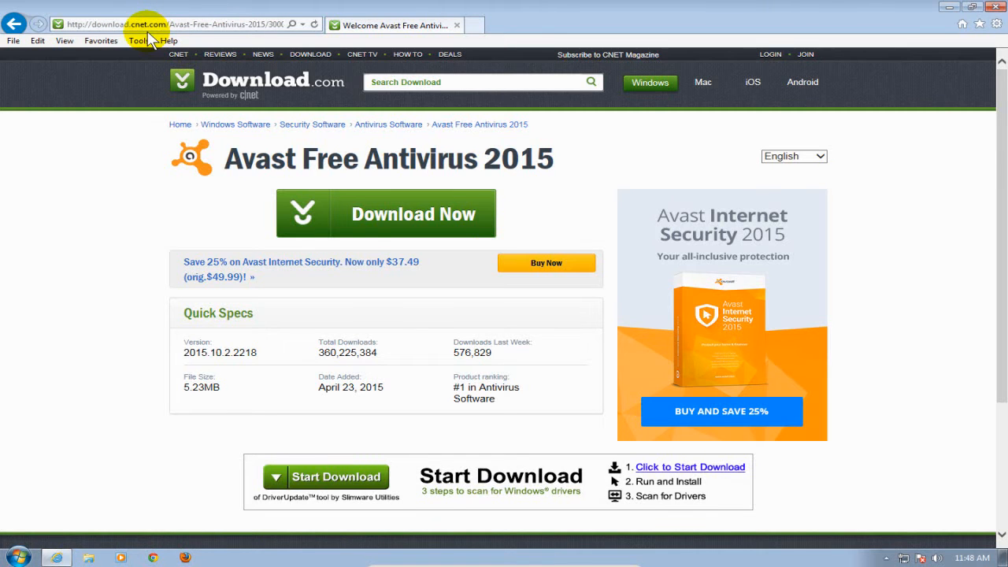
{"action": "mouse_move", "coordinate": [261, 284]}
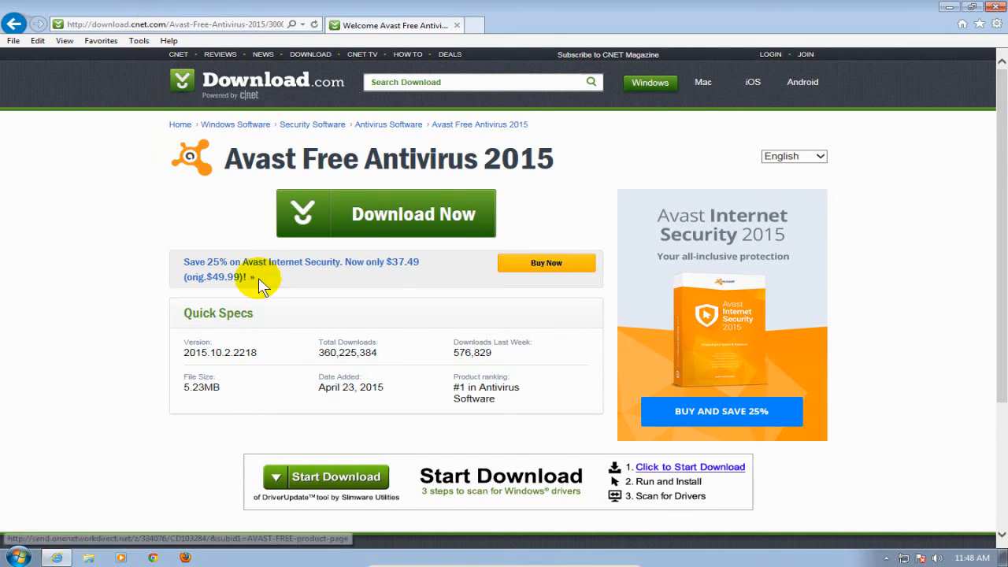
{"action": "mouse_move", "coordinate": [384, 214]}
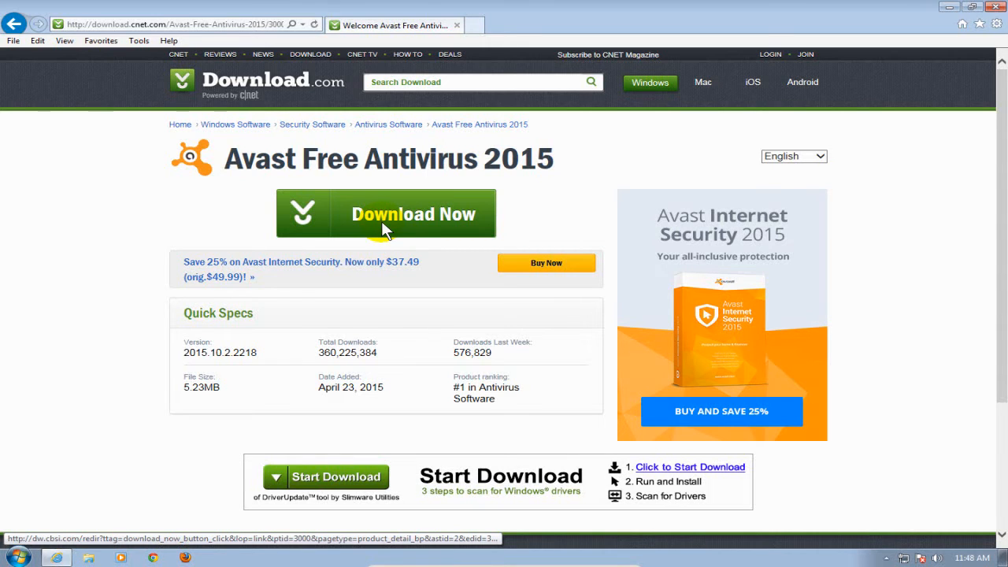
Download the Avast Free Antivirus 2015 installer via Download Now.
{"action": "left_click", "coordinate": [412, 214]}
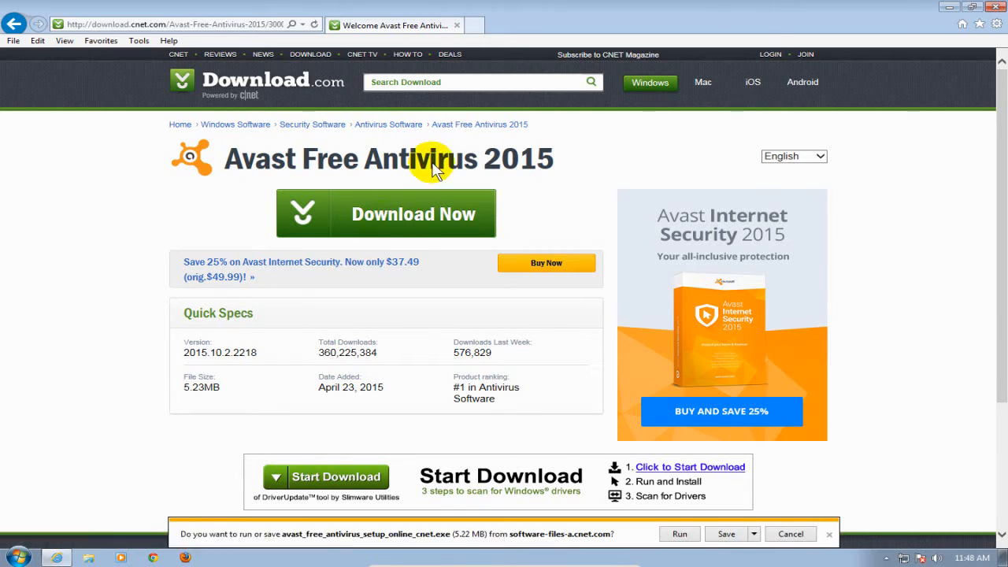
{"action": "mouse_move", "coordinate": [586, 543]}
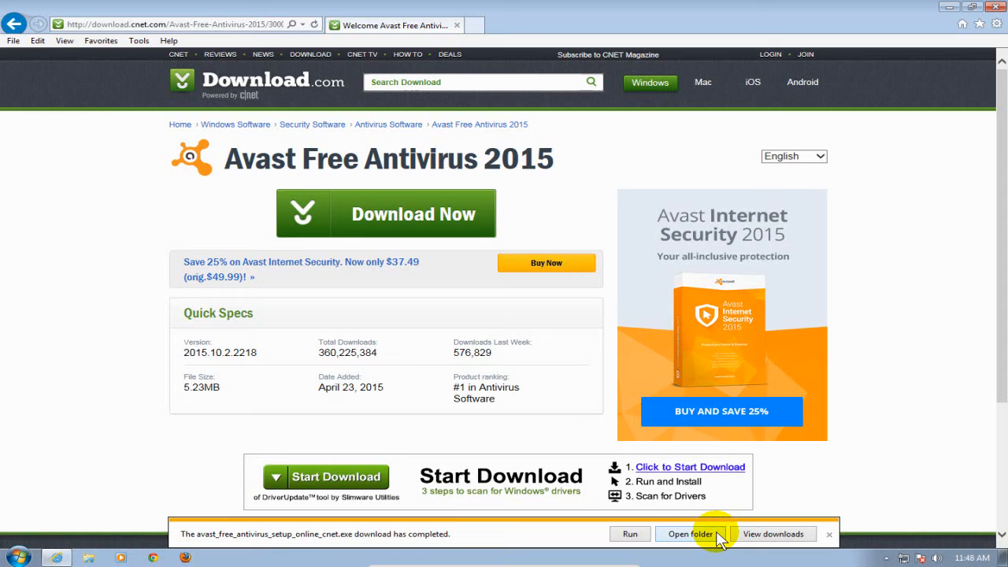
{"action": "mouse_move", "coordinate": [378, 538]}
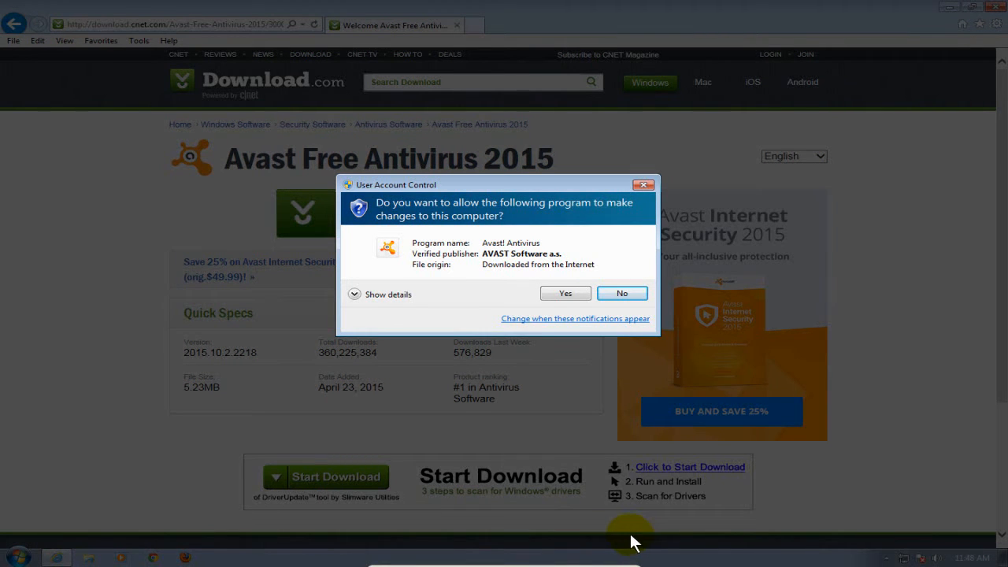
{"action": "mouse_move", "coordinate": [386, 139]}
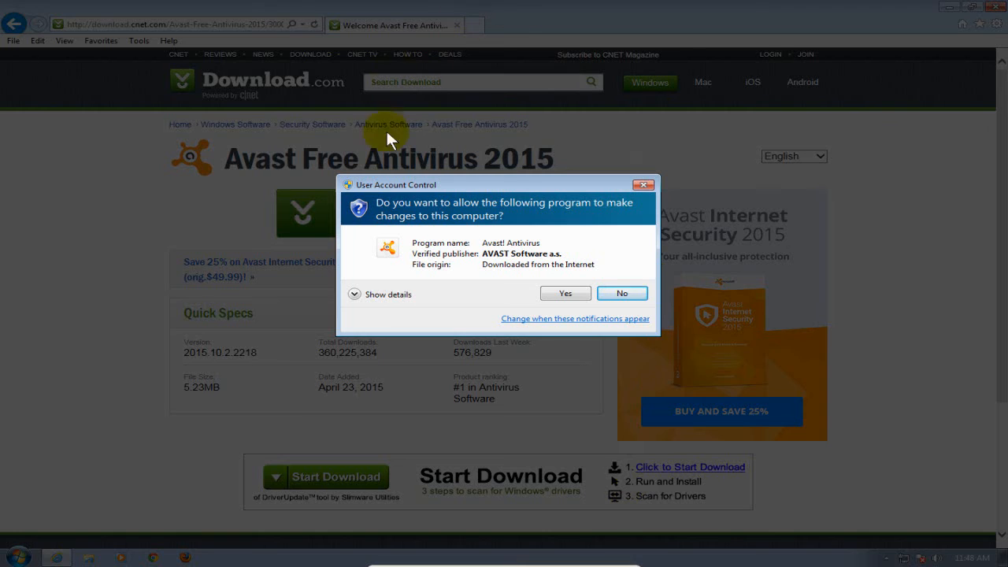
{"action": "mouse_move", "coordinate": [391, 198]}
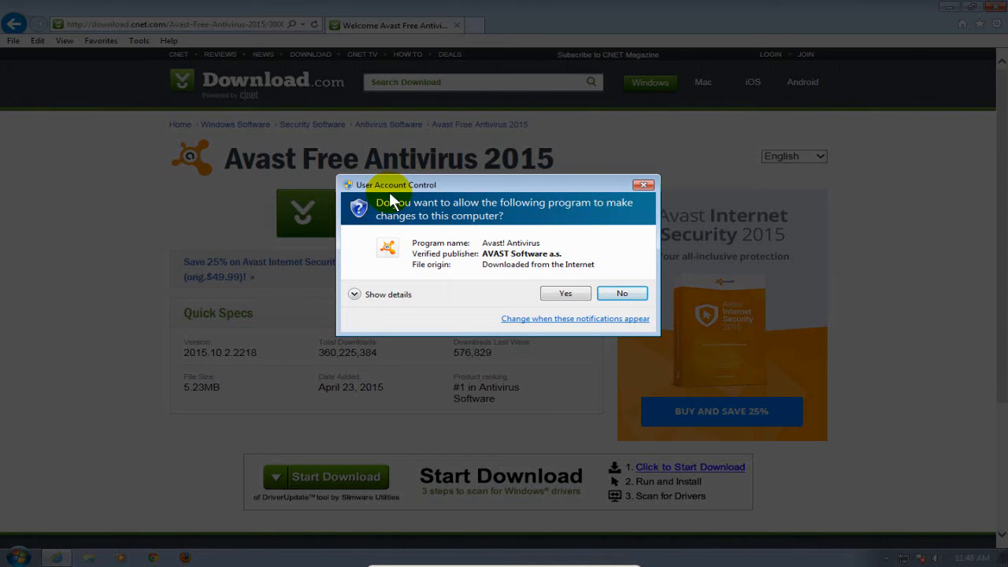
{"action": "mouse_move", "coordinate": [418, 236]}
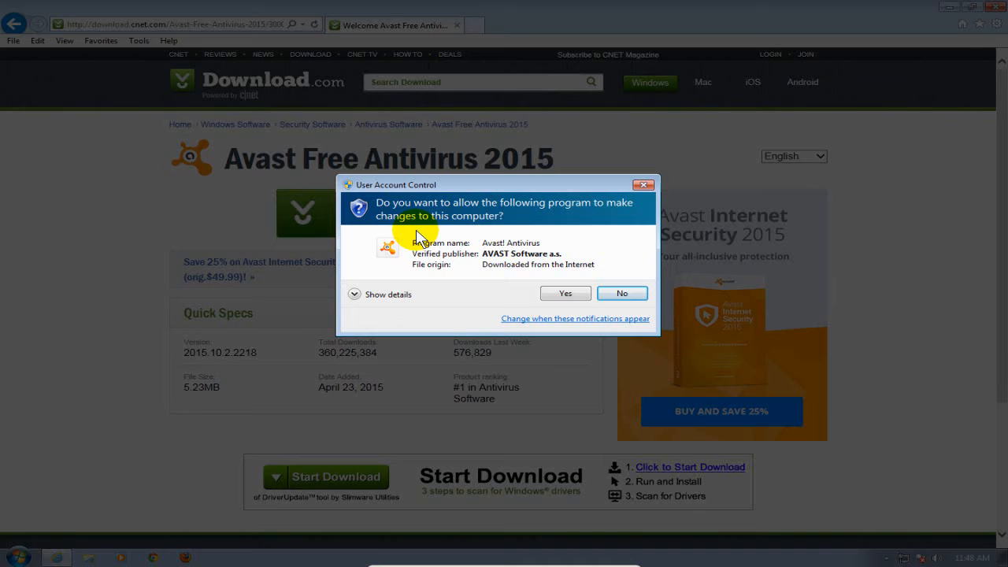
{"action": "mouse_move", "coordinate": [449, 285]}
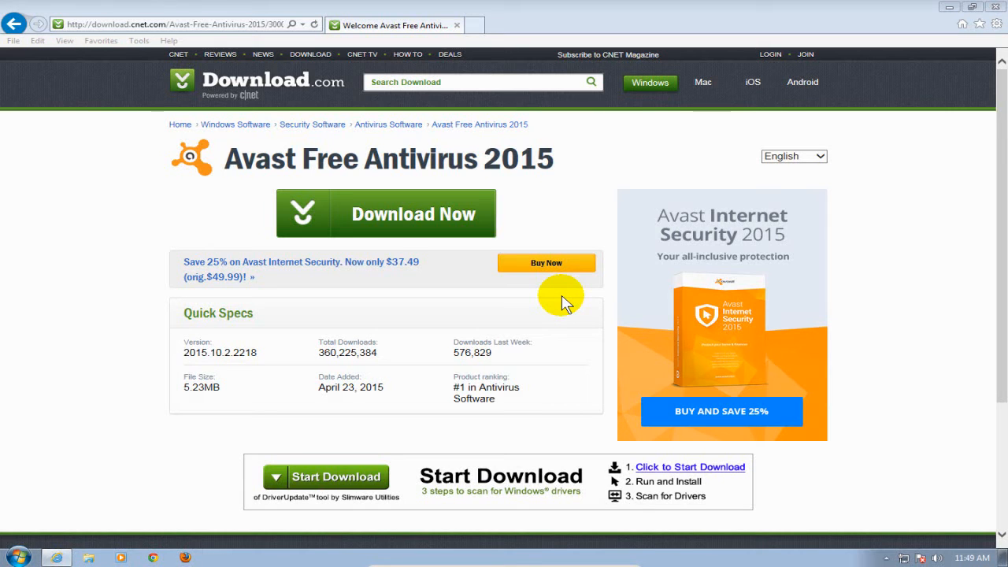
Minimize Internet Explorer, leaving the Avast setup welcome screen over the desktop.
{"action": "left_click", "coordinate": [385, 214]}
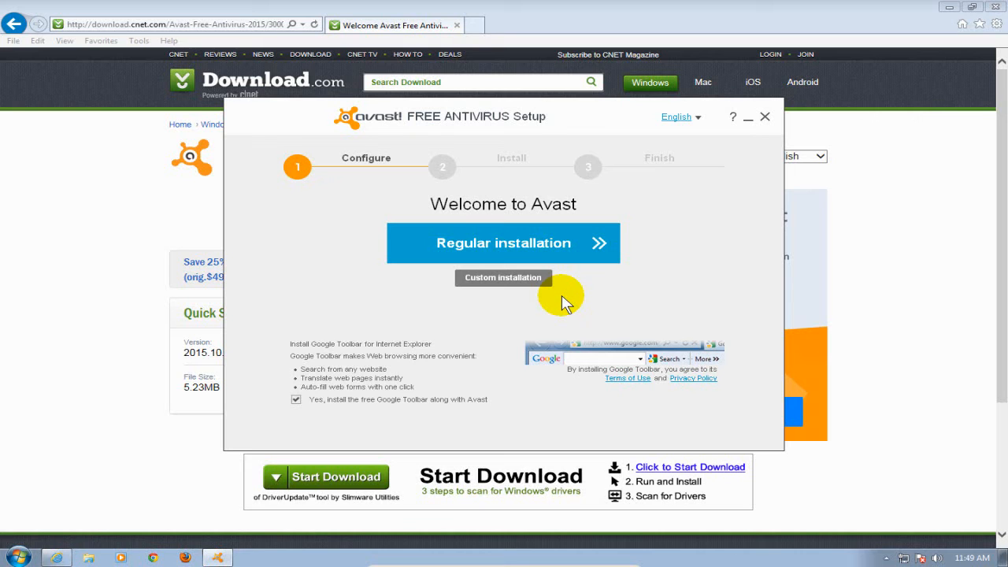
{"action": "mouse_move", "coordinate": [677, 280]}
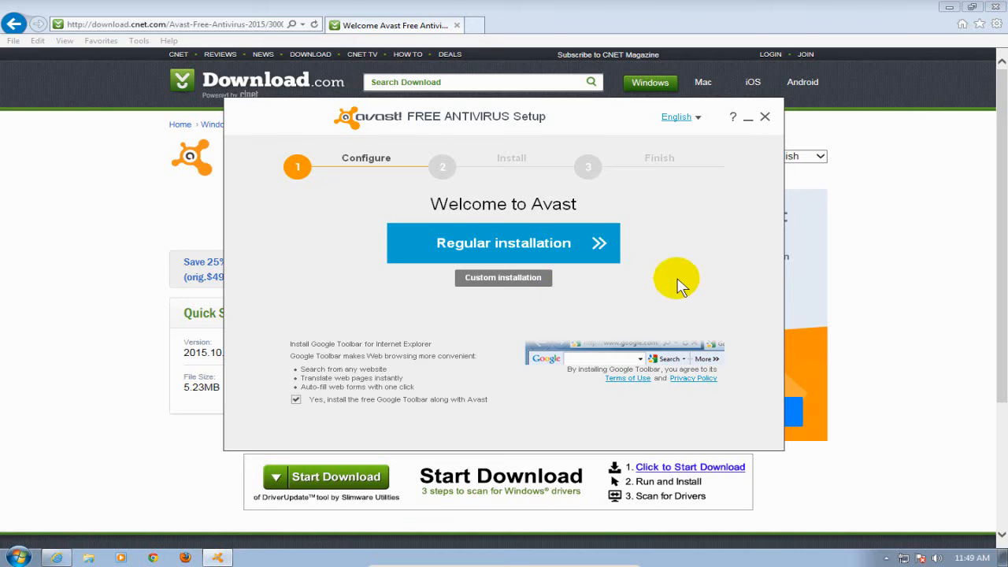
{"action": "left_click", "coordinate": [763, 116]}
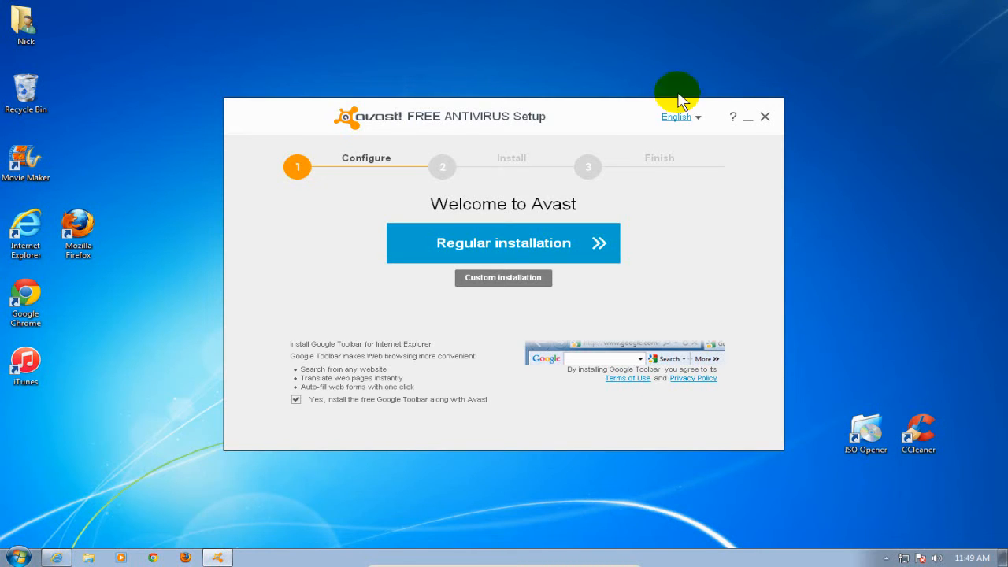
{"action": "mouse_move", "coordinate": [428, 315]}
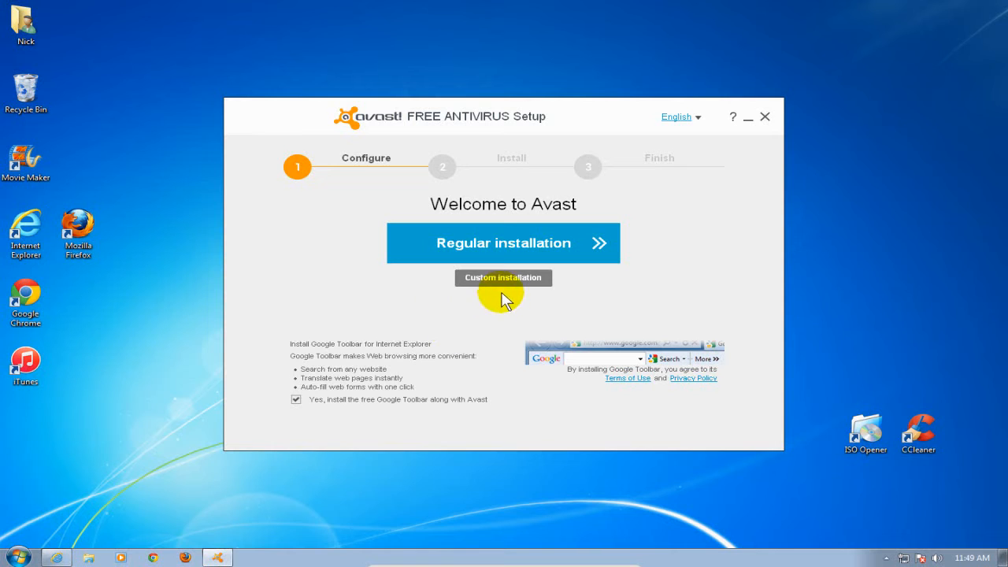
{"action": "mouse_move", "coordinate": [406, 287]}
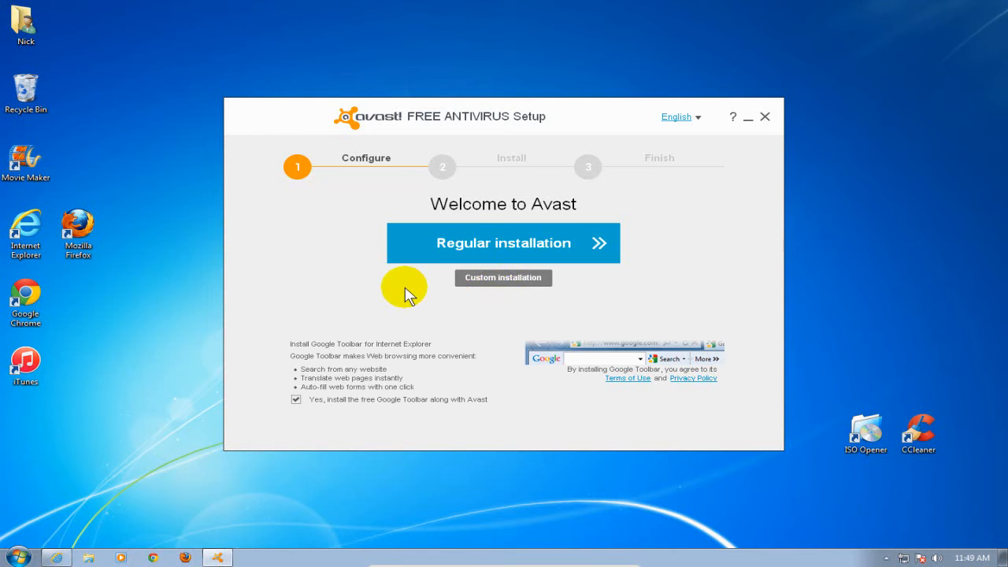
{"action": "mouse_move", "coordinate": [248, 425]}
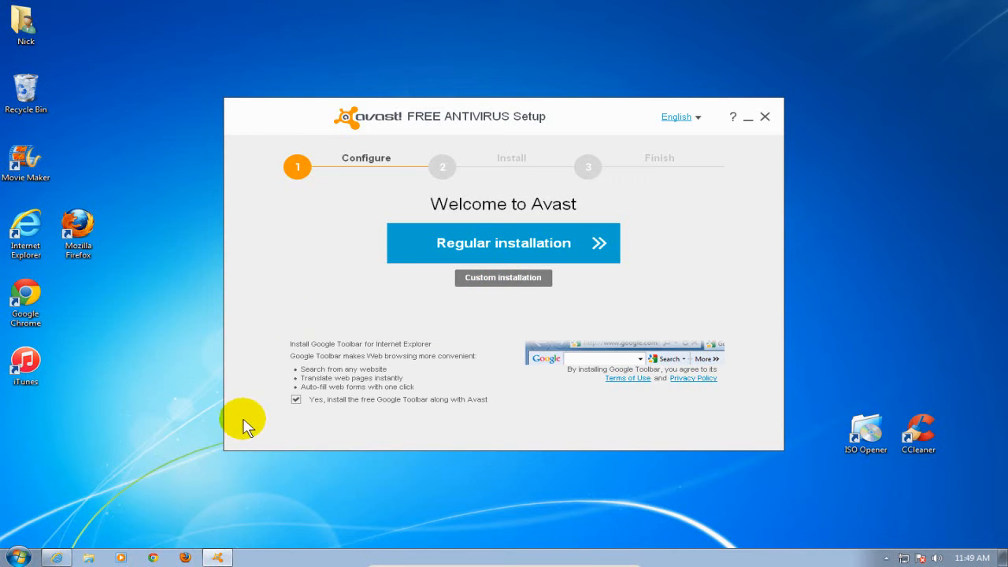
{"action": "mouse_move", "coordinate": [315, 425]}
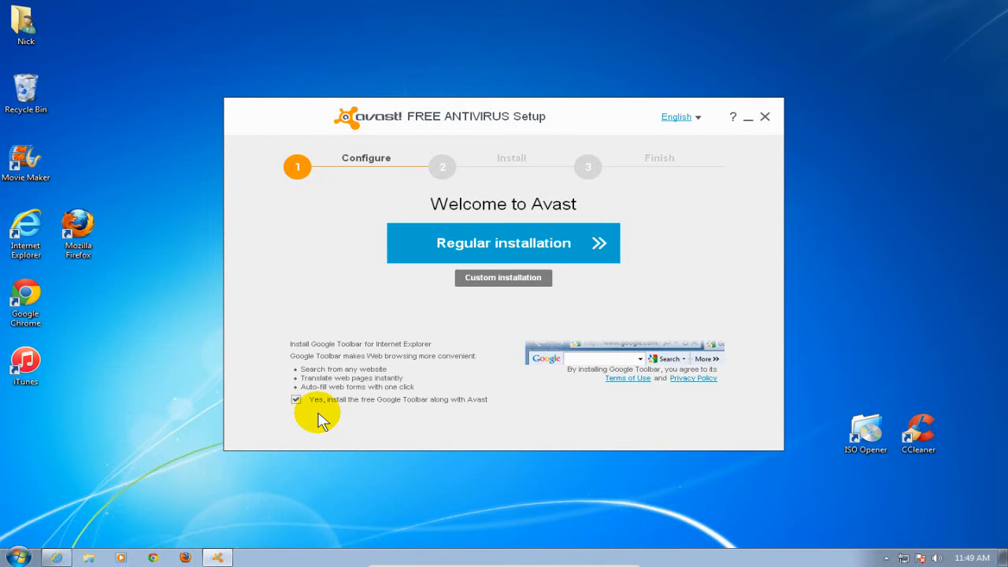
Decline the bundled free Google Toolbar offer.
{"action": "left_click", "coordinate": [296, 400]}
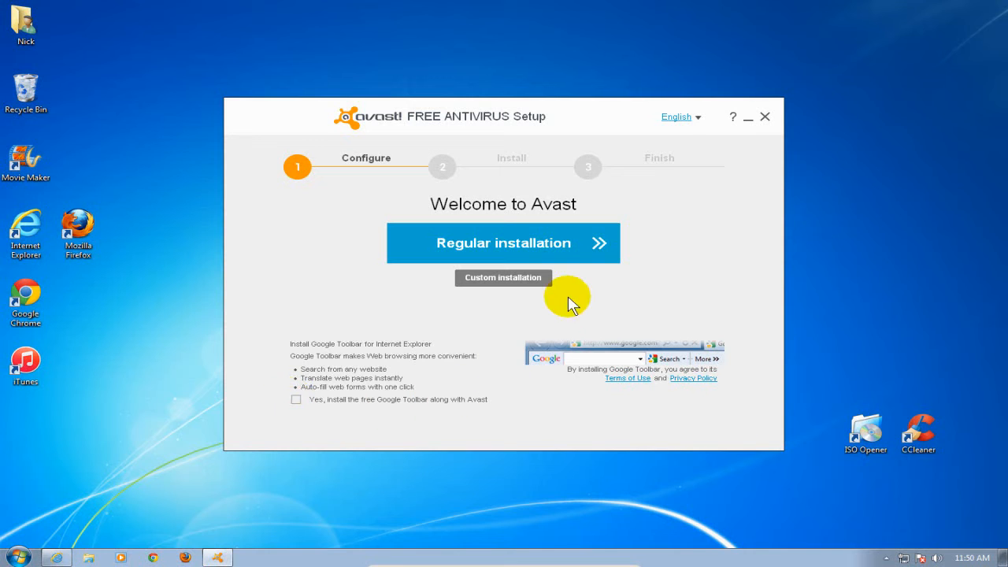
{"action": "mouse_move", "coordinate": [491, 287]}
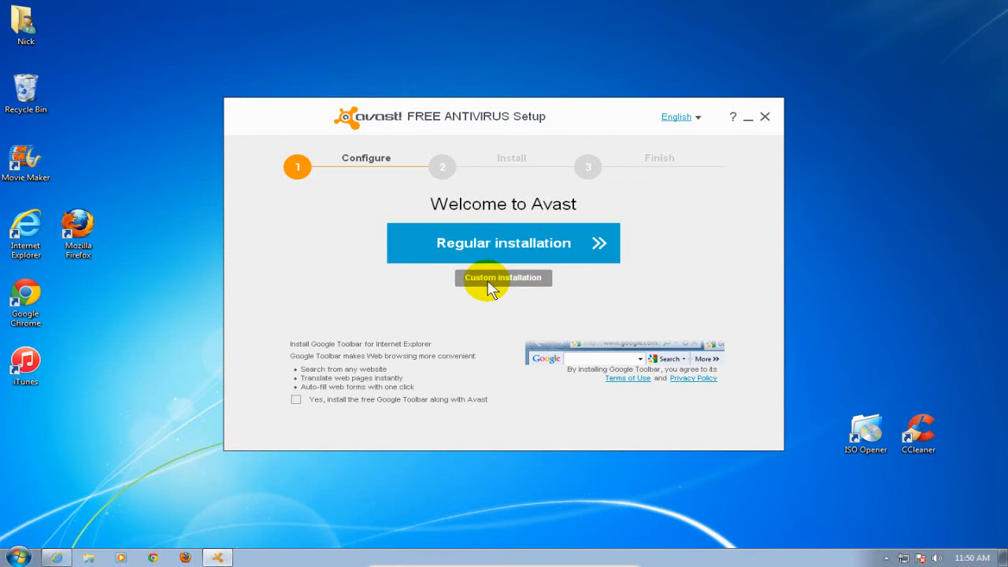
Choose Custom installation into the default C:\Program Files\AVAST Software\Avast folder.
{"action": "left_click", "coordinate": [502, 277]}
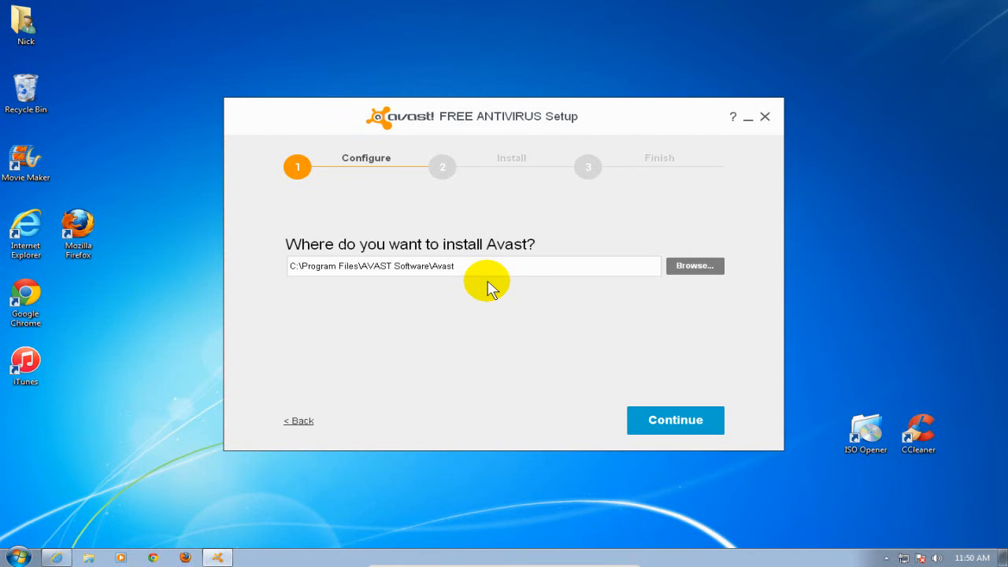
{"action": "mouse_move", "coordinate": [482, 318]}
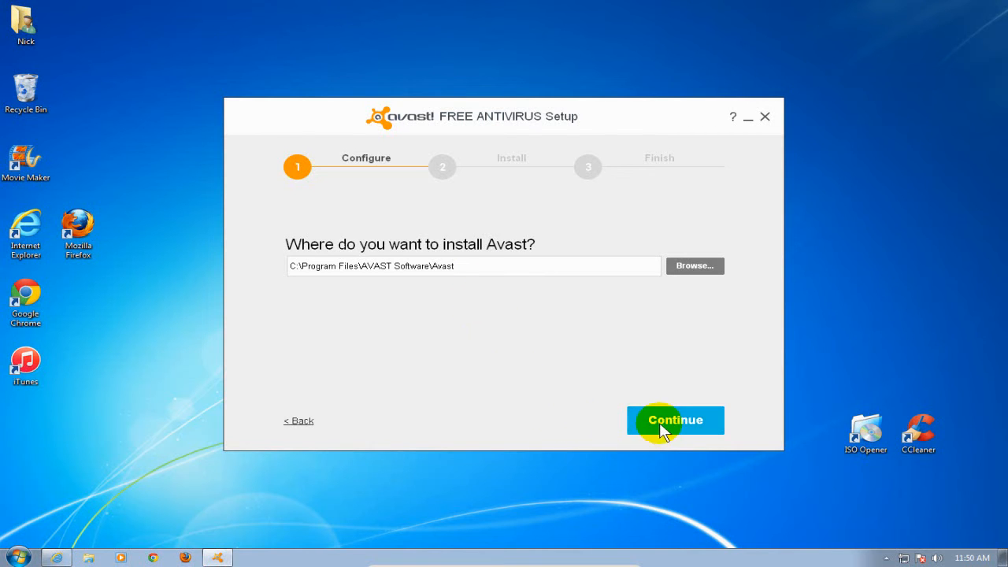
{"action": "left_click", "coordinate": [674, 419]}
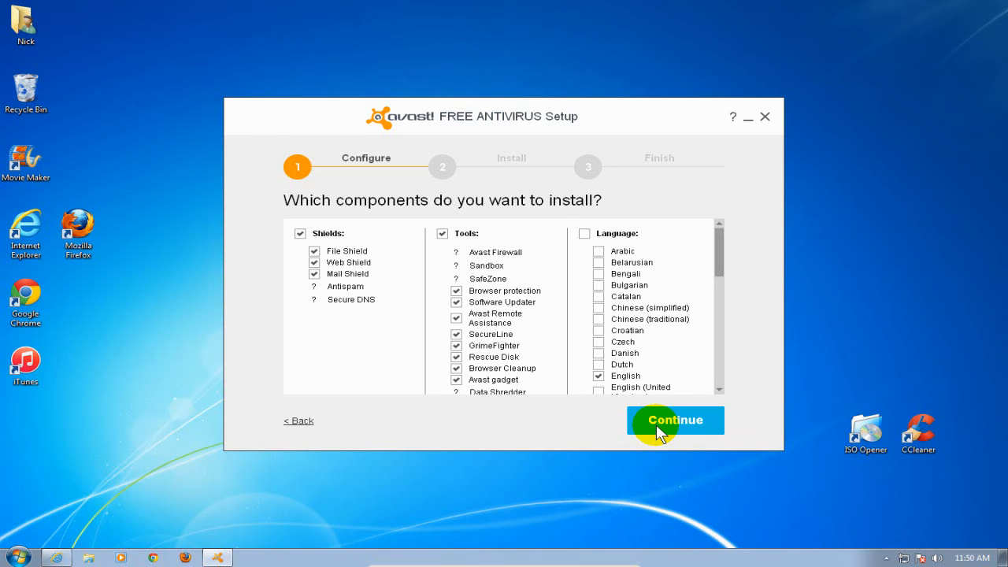
Accept the default component selection and continue to the data-collection notice.
{"action": "left_click", "coordinate": [674, 418]}
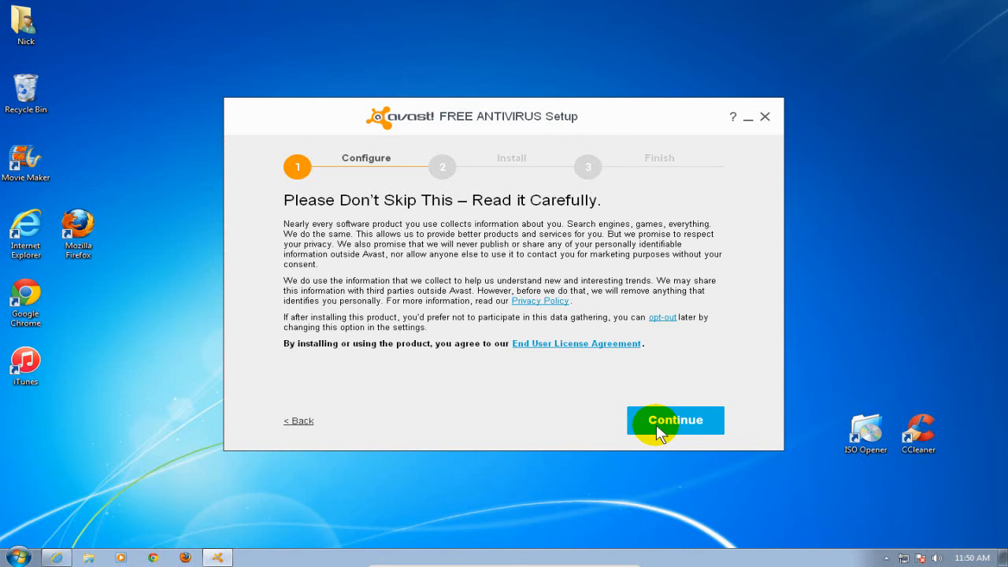
{"action": "left_click", "coordinate": [674, 419]}
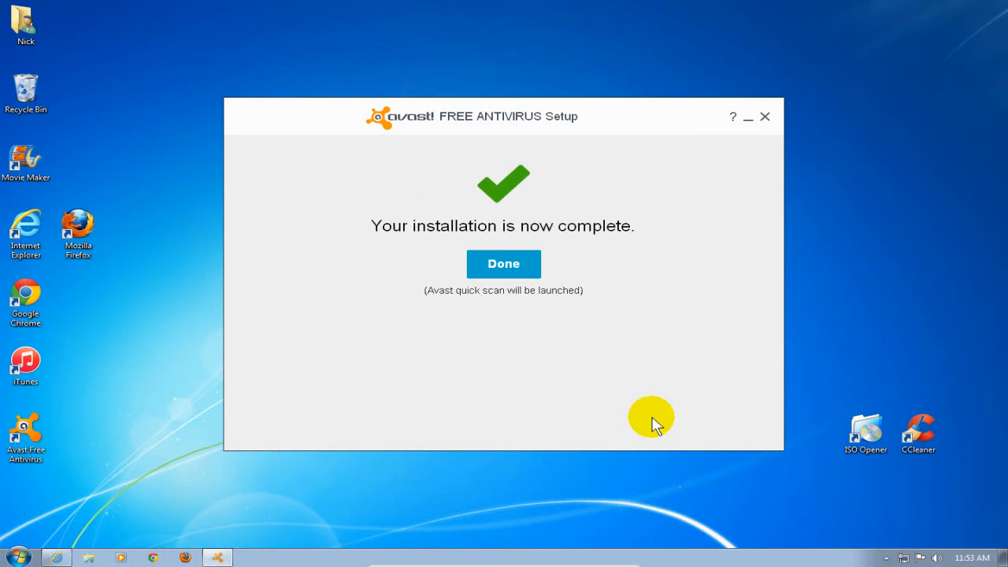
{"action": "mouse_move", "coordinate": [651, 375]}
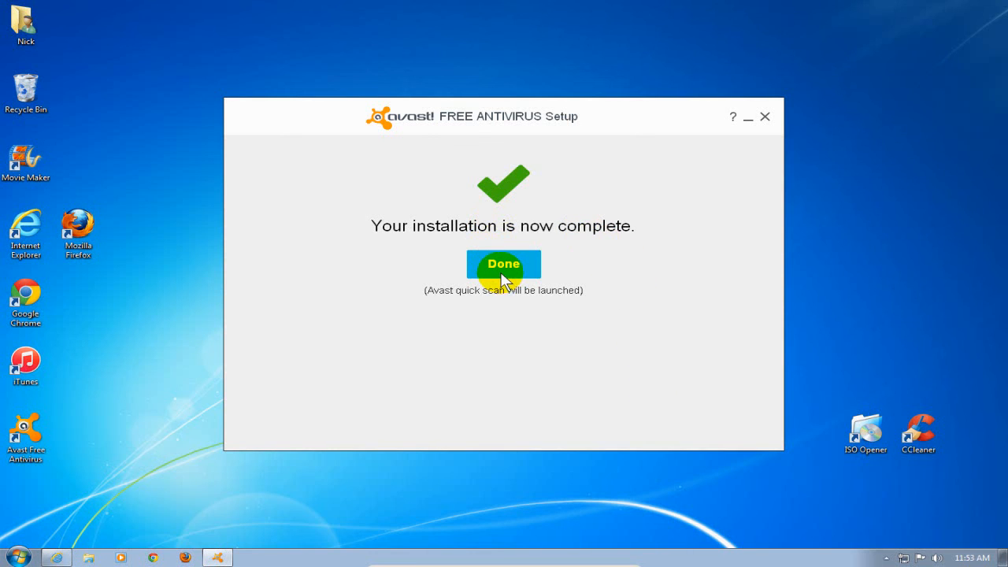
{"action": "mouse_move", "coordinate": [453, 312]}
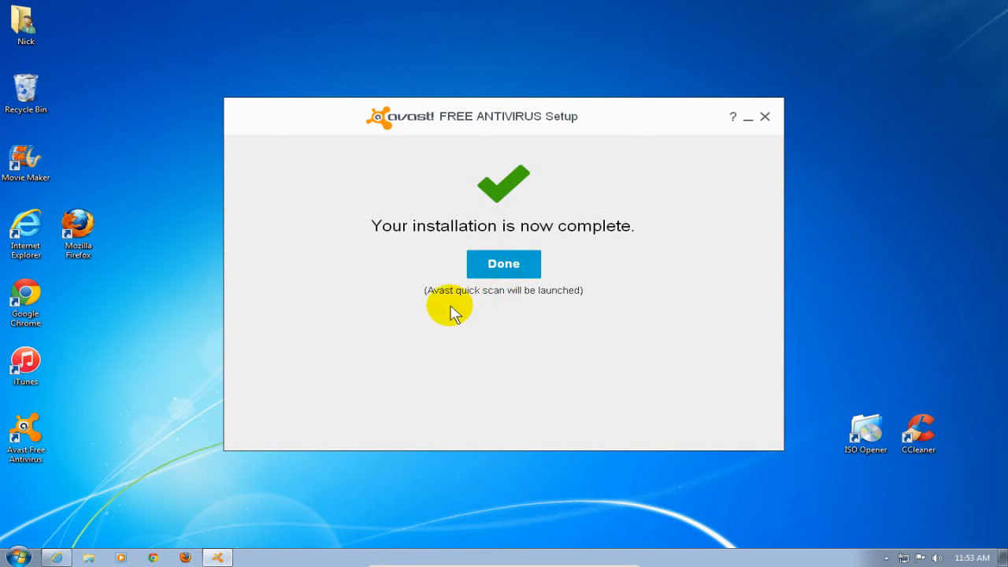
{"action": "mouse_move", "coordinate": [539, 305]}
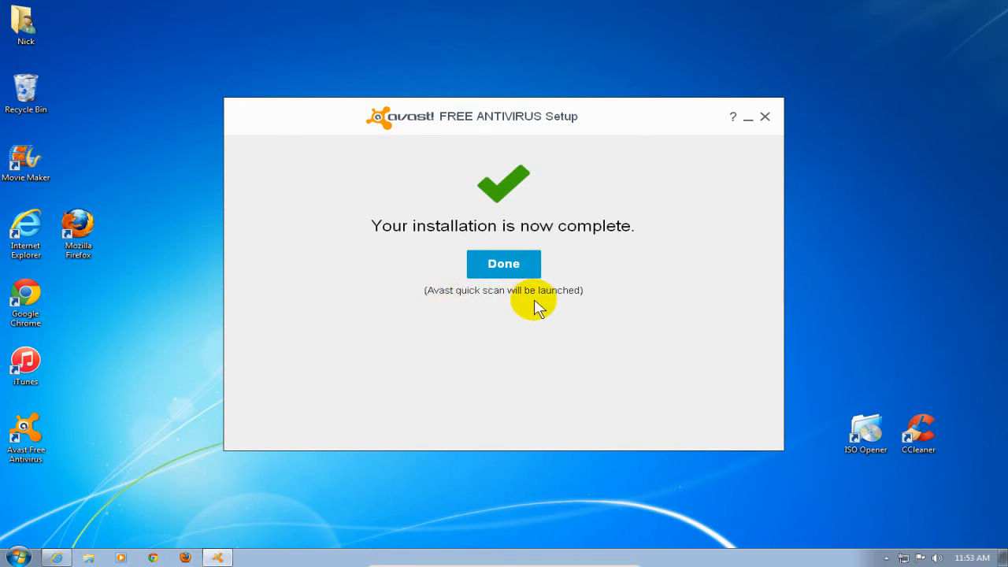
{"action": "mouse_move", "coordinate": [518, 306]}
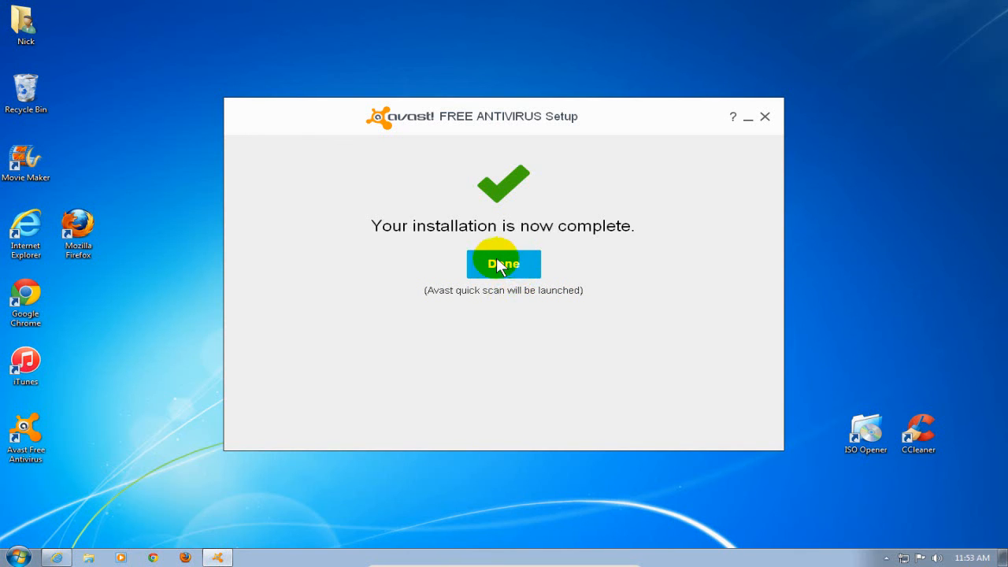
Finish setup with Done so Avast launches its startup quick scan.
{"action": "left_click", "coordinate": [504, 265]}
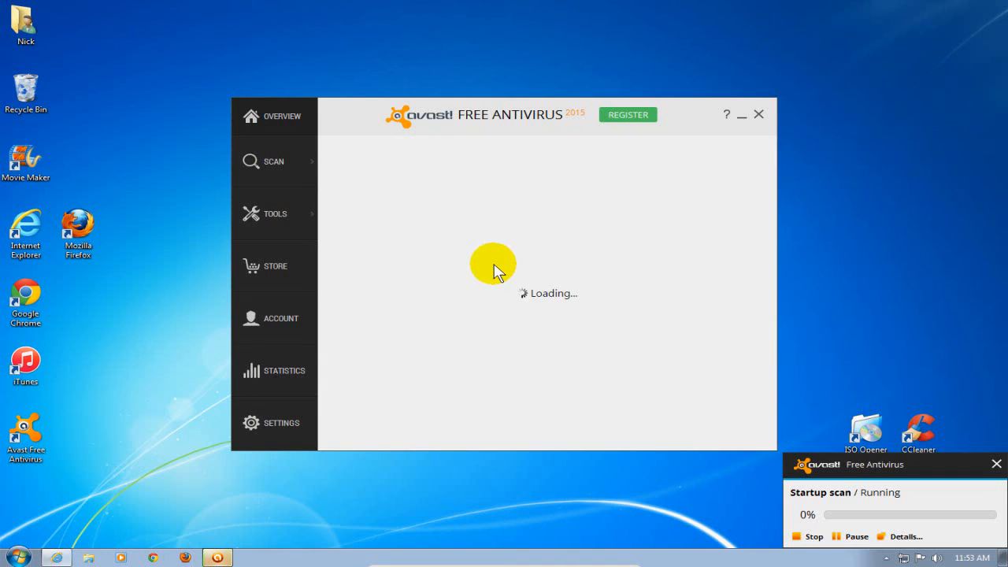
{"action": "mouse_move", "coordinate": [497, 277]}
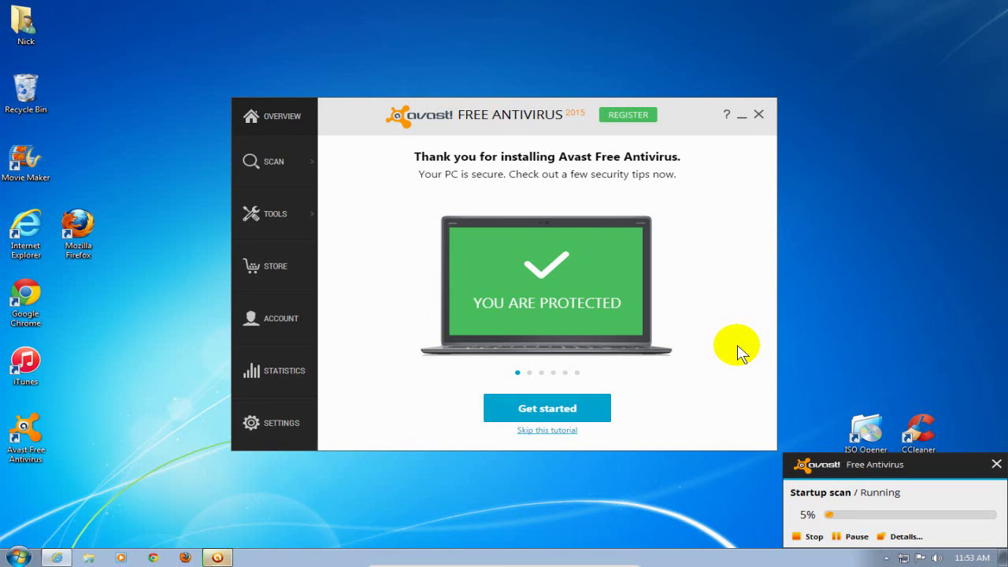
{"action": "mouse_move", "coordinate": [617, 369]}
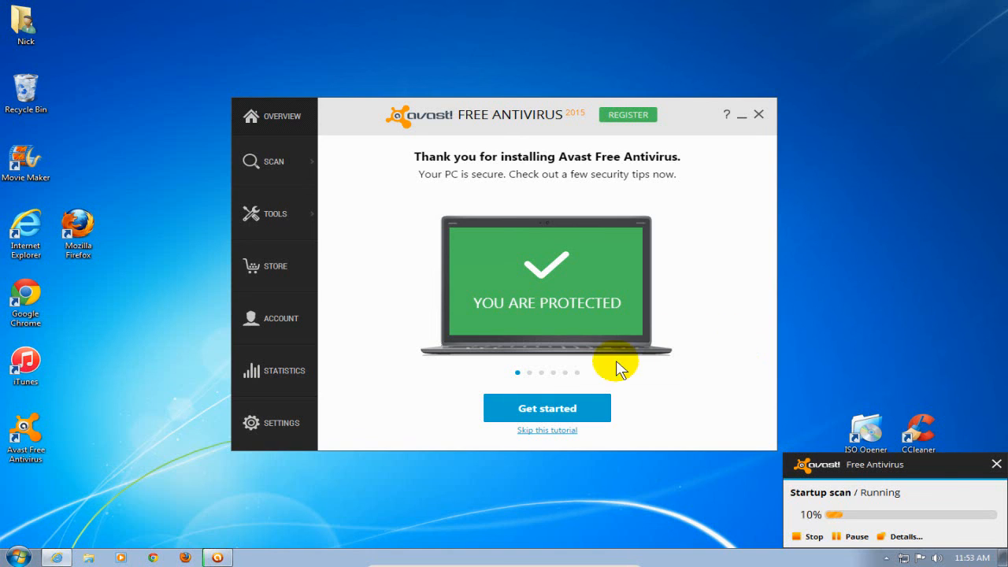